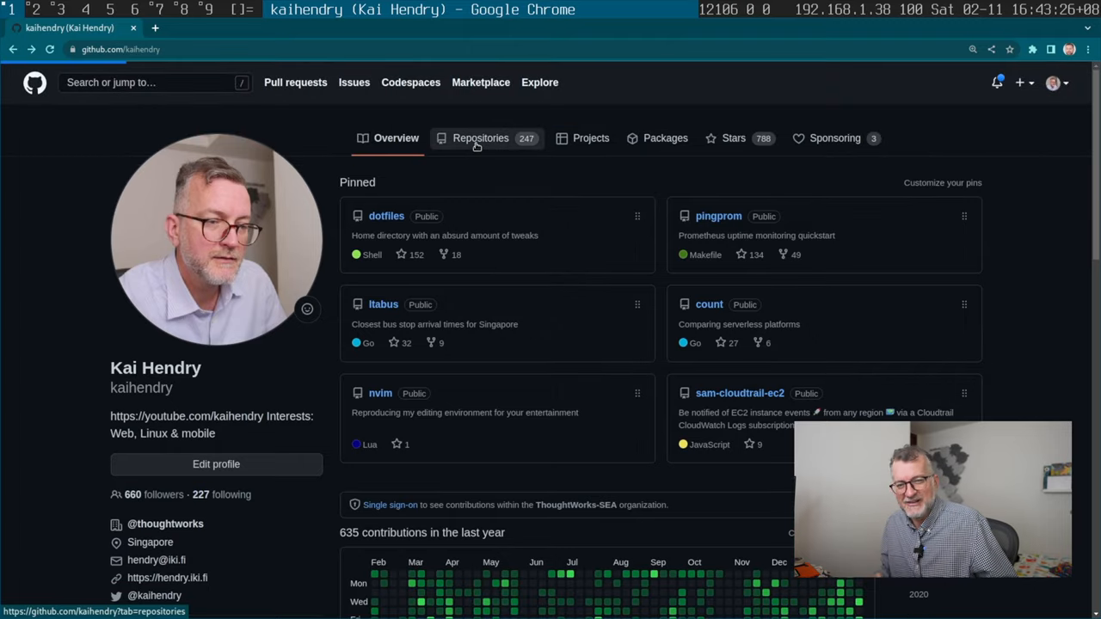
Show the profile's repositories list, most recently updated first.
click(481, 138)
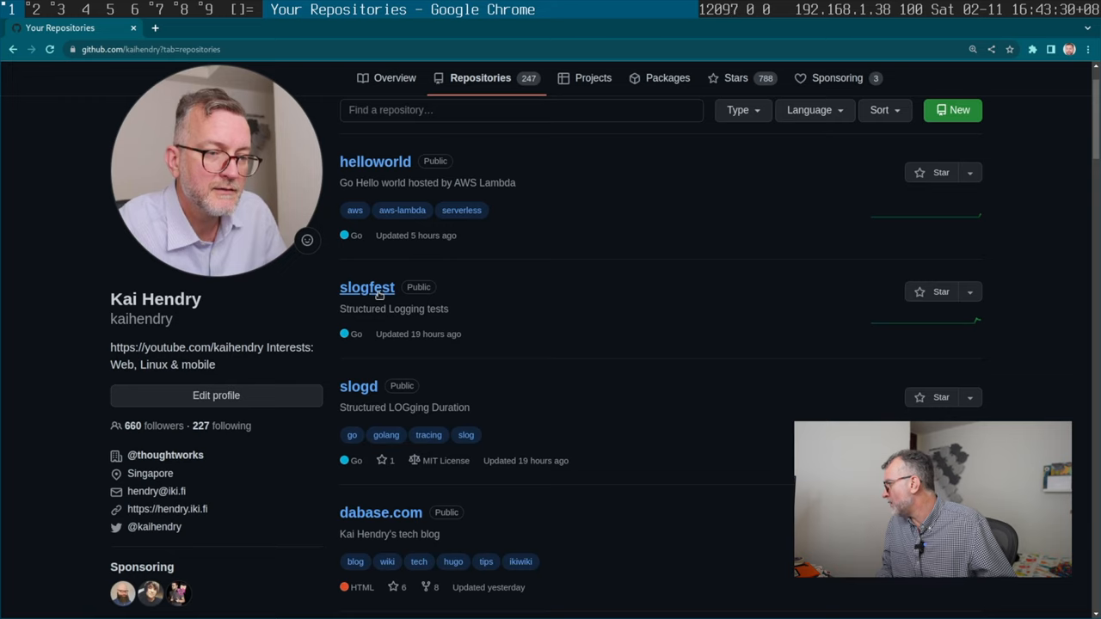
mouse_move(359, 386)
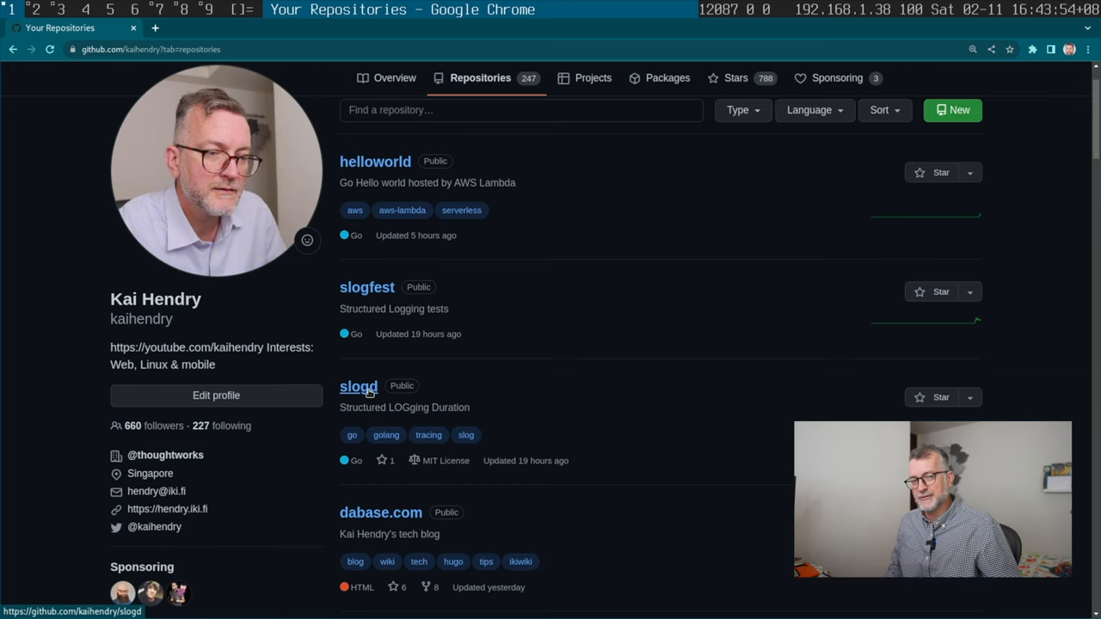
Open the slogd repository and scroll to the README's 'slogd example' code.
click(358, 386)
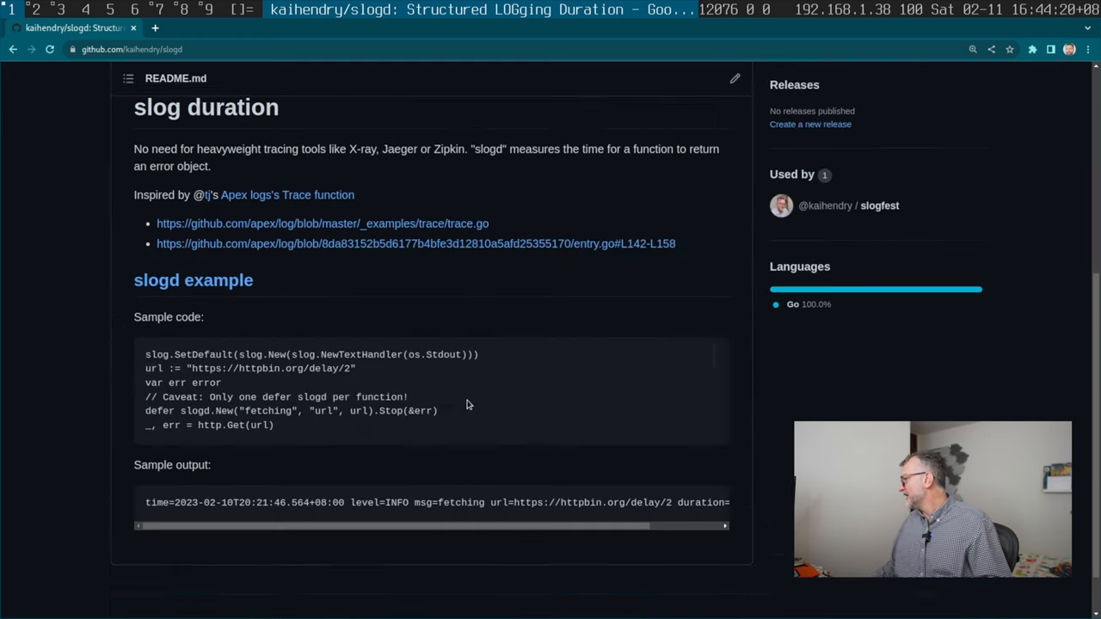
scroll(down, 3)
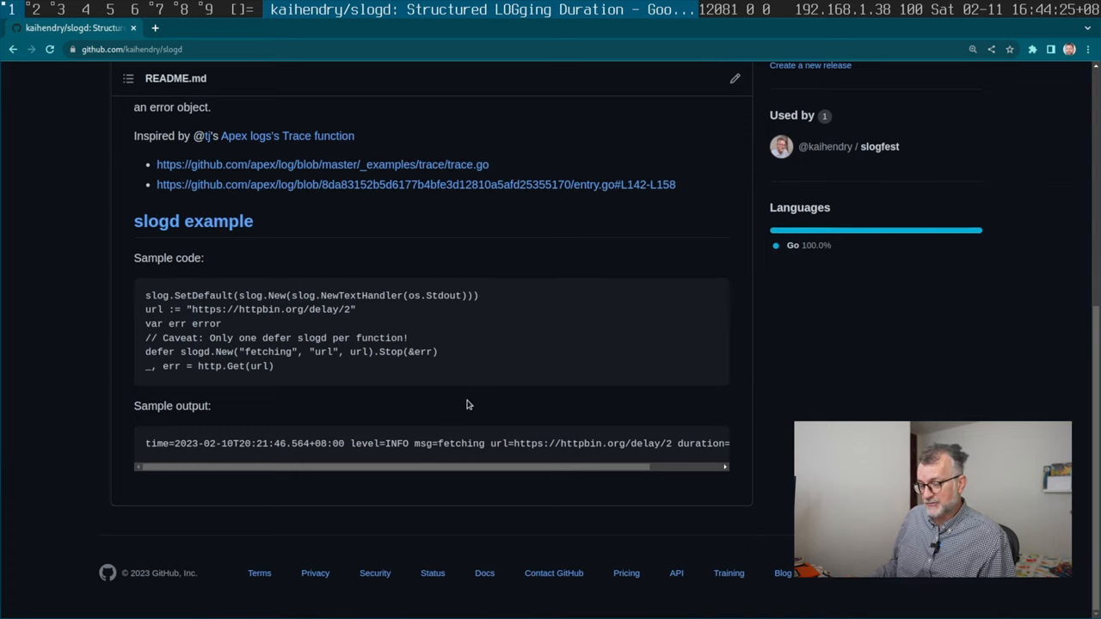
mouse_move(439, 338)
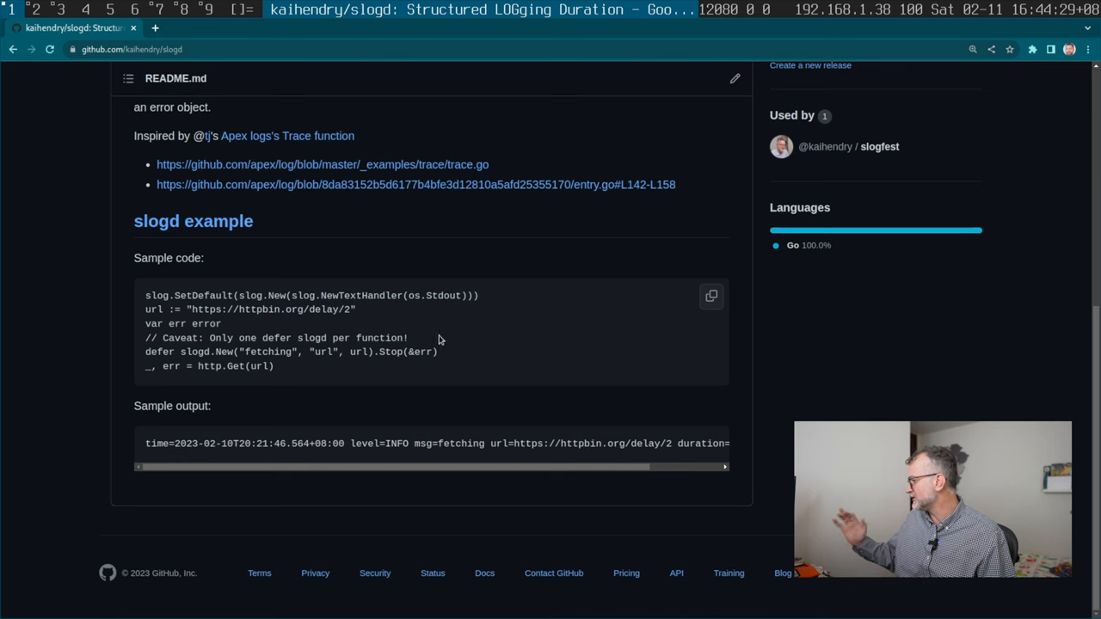
Zoom in and highlight 'url' and 'slogd' in the sample code's defer line.
key(ctrl+plus)
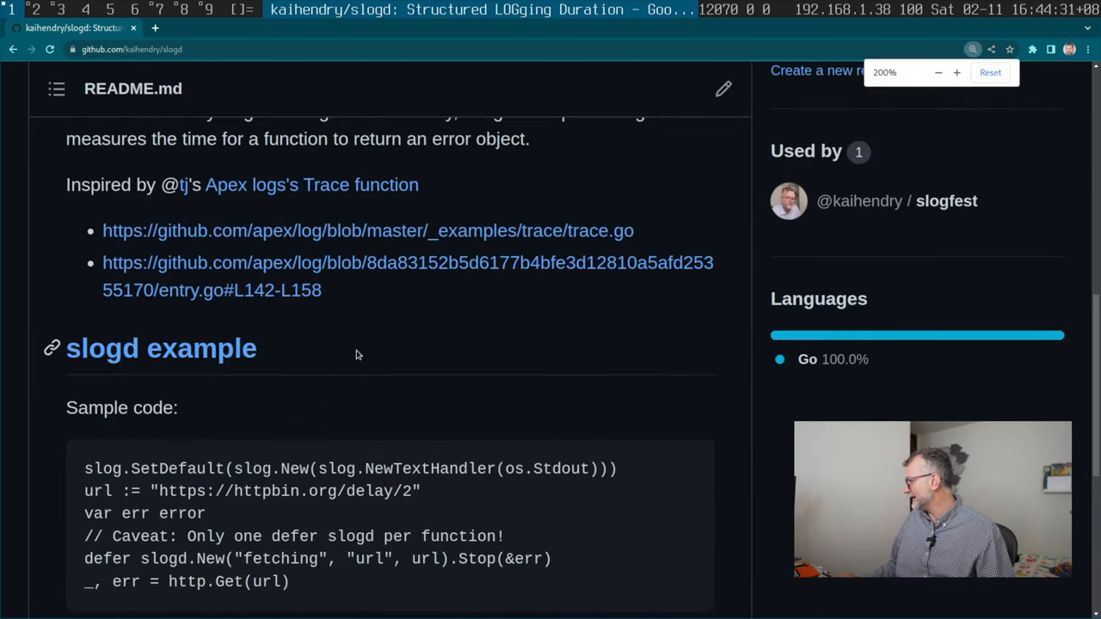
scroll(down, 3)
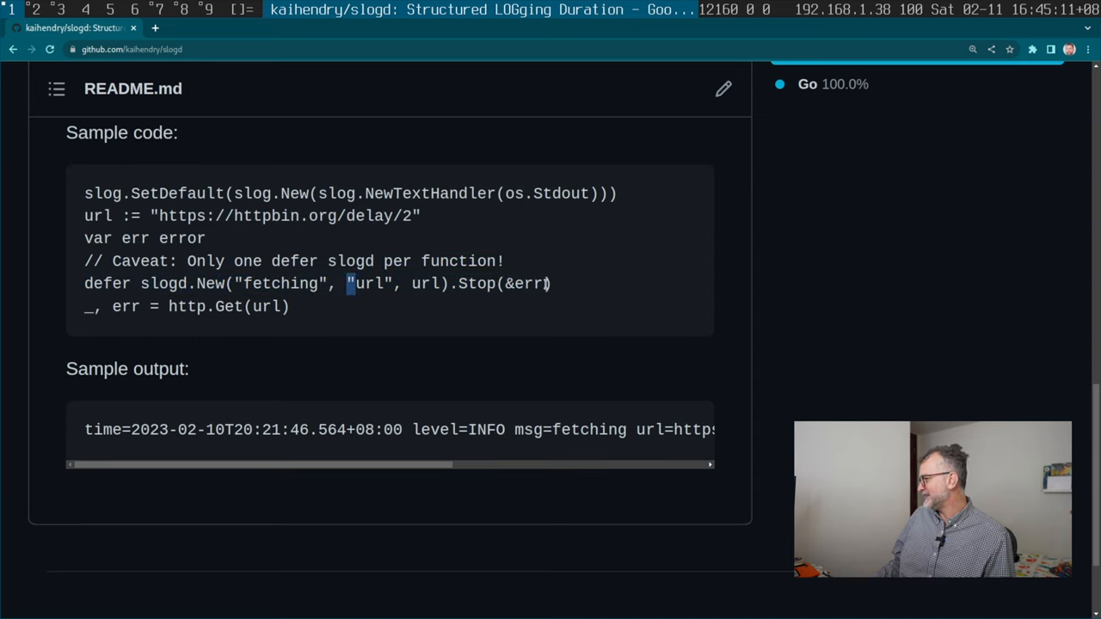
double_click(528, 284)
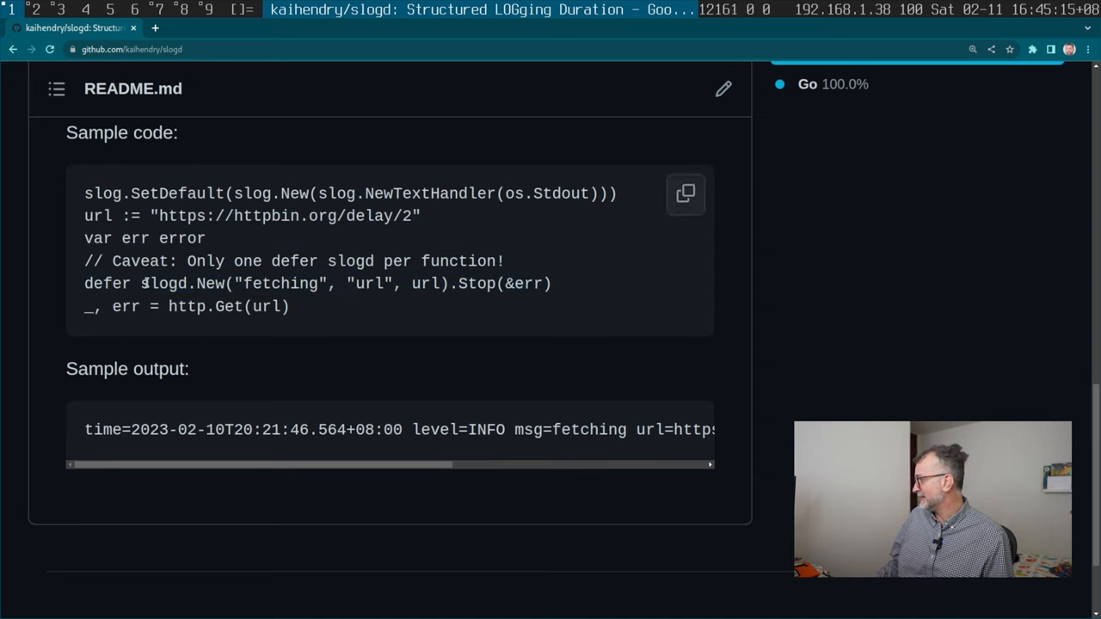
double_click(163, 283)
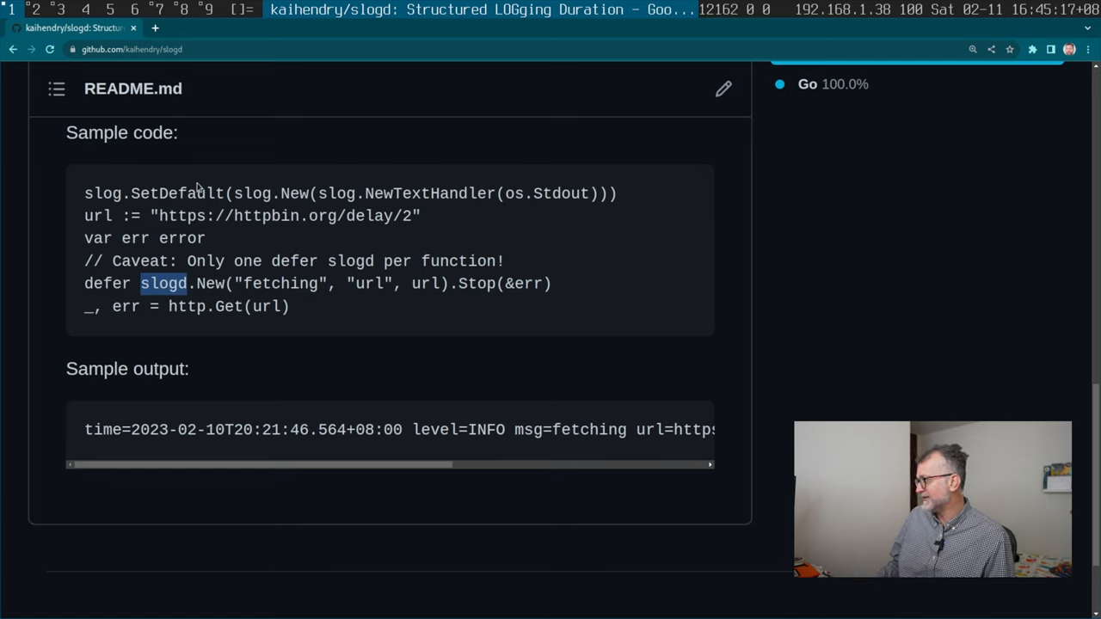
mouse_move(401, 311)
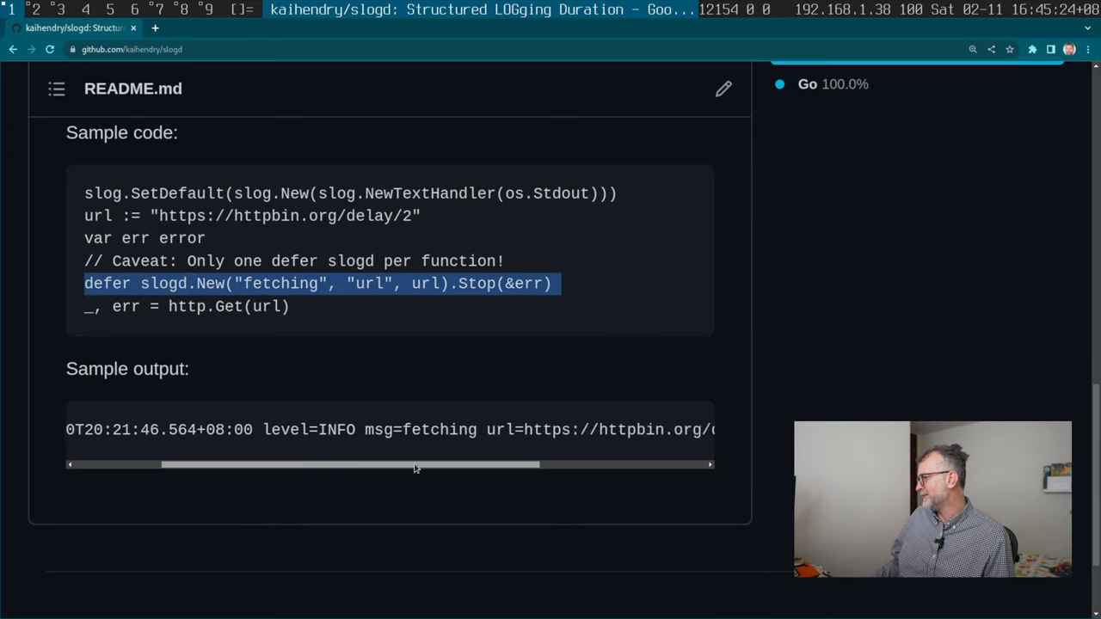
Scroll the sample output sideways, then back up to the file listing.
scroll(right, 3)
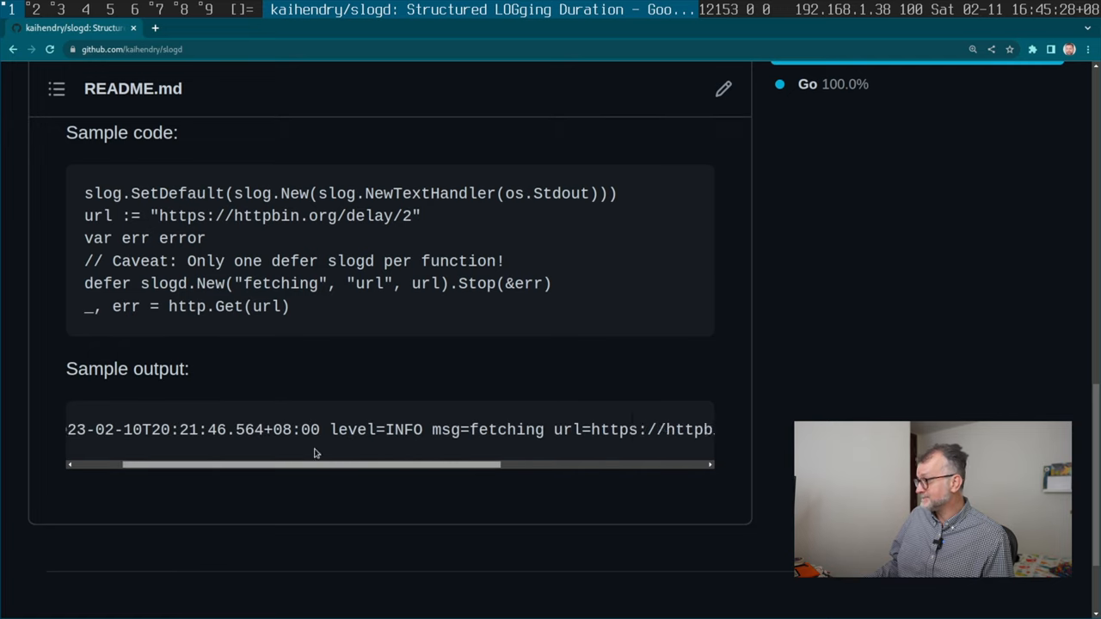
scroll(up, 3)
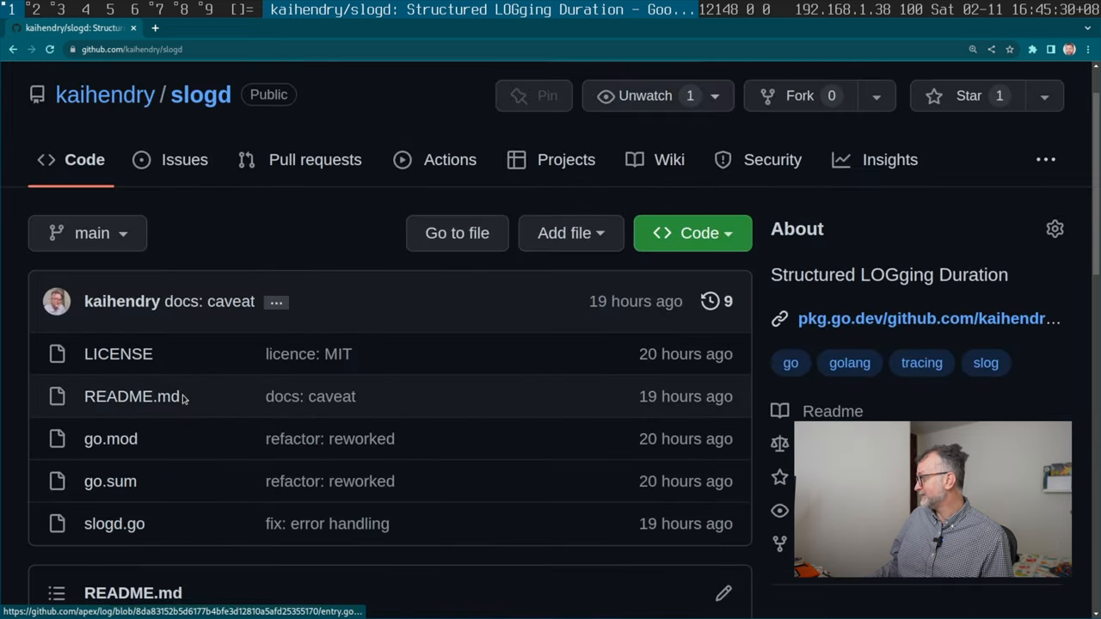
Open slogd.go and scroll through its source.
click(114, 523)
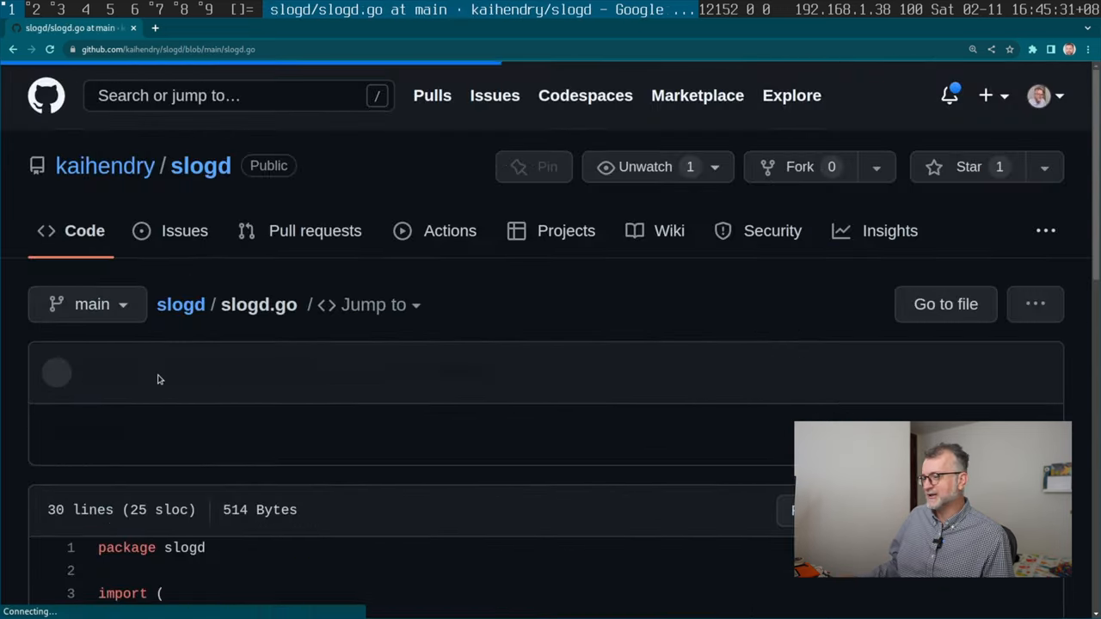
scroll(down, 3)
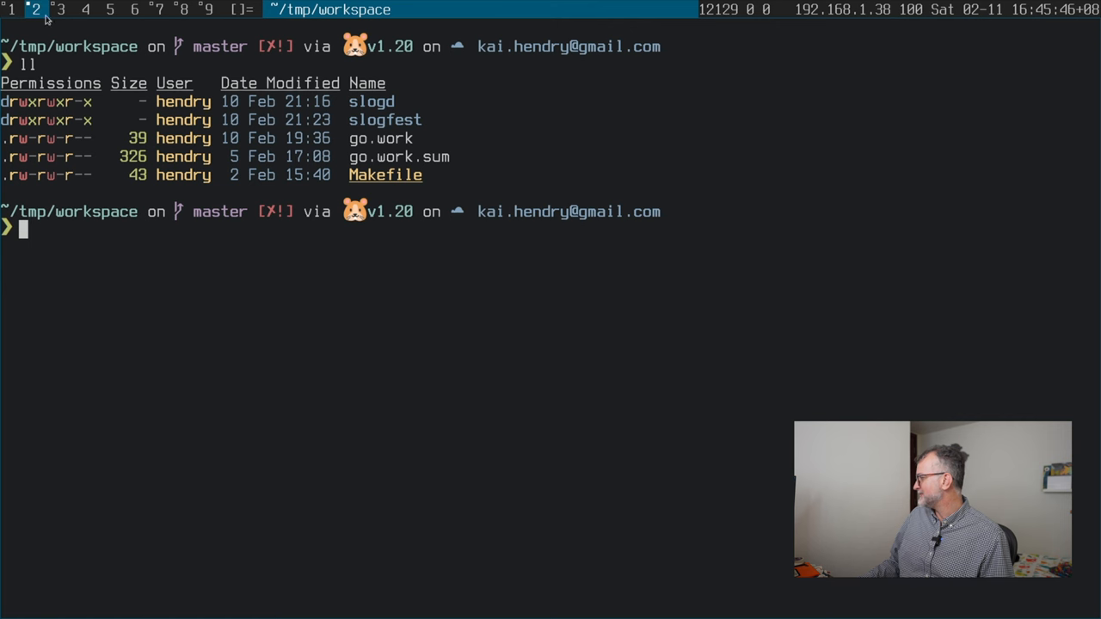
mouse_move(513, 282)
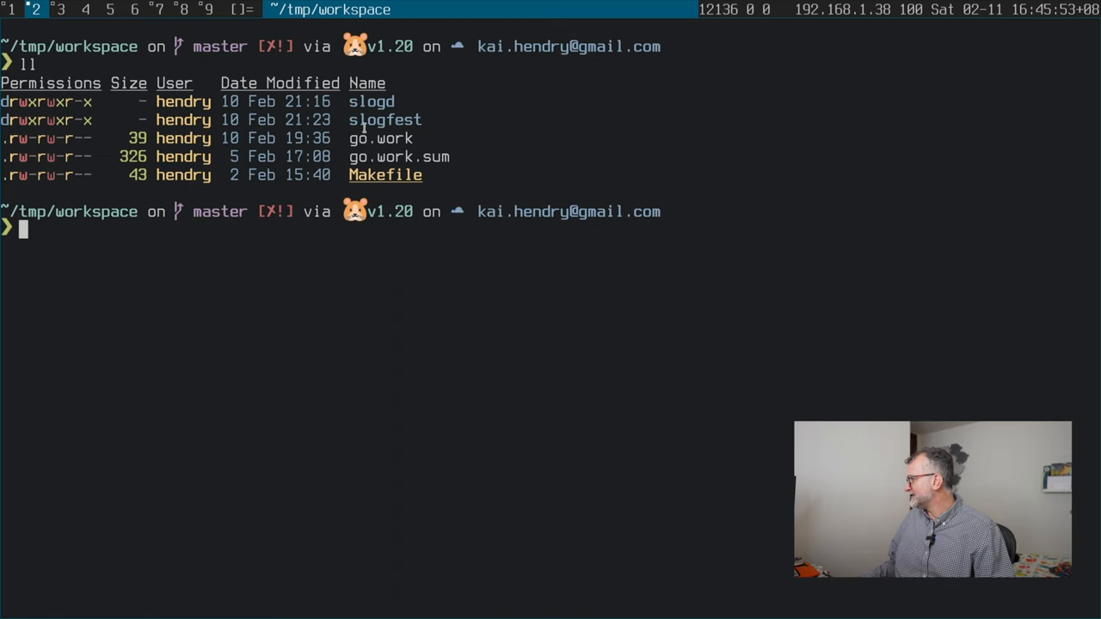
Print go.work with cat, showing go 1.20 using slogd and slogfest.
text(cat go.work)
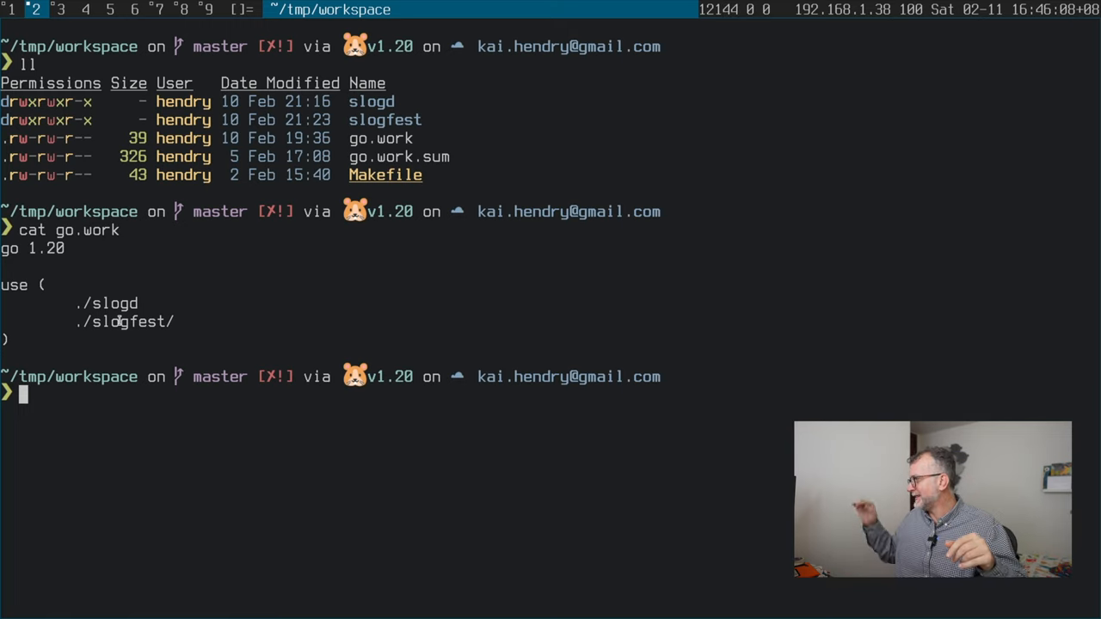
List the slogd module's files, return to the workspace, and run make.
text(cd slogd/)
text(ll)
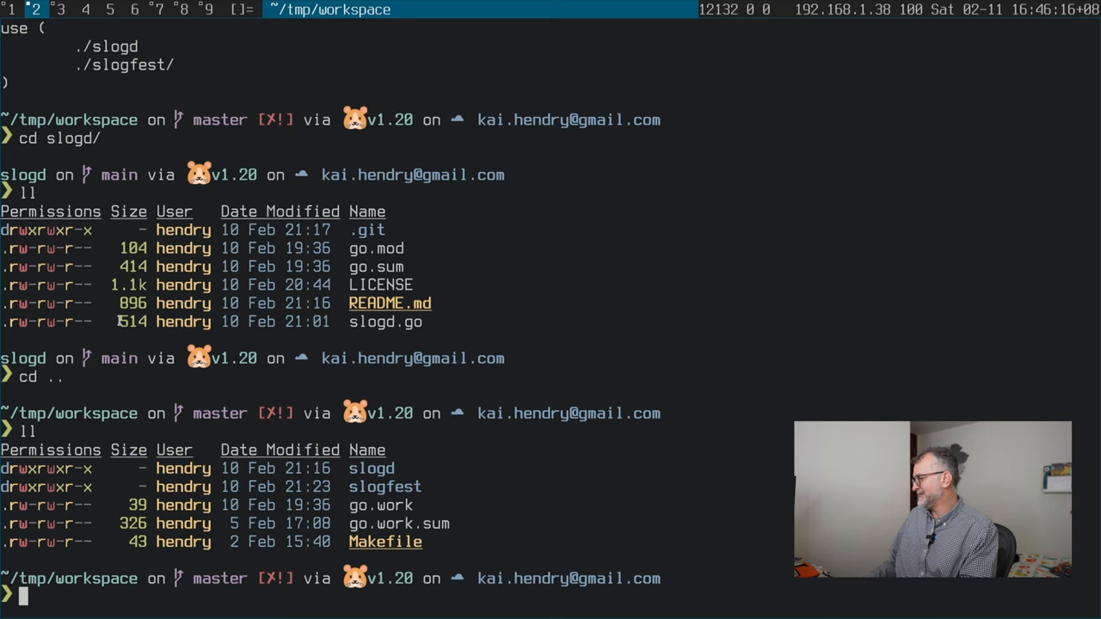
text(make)
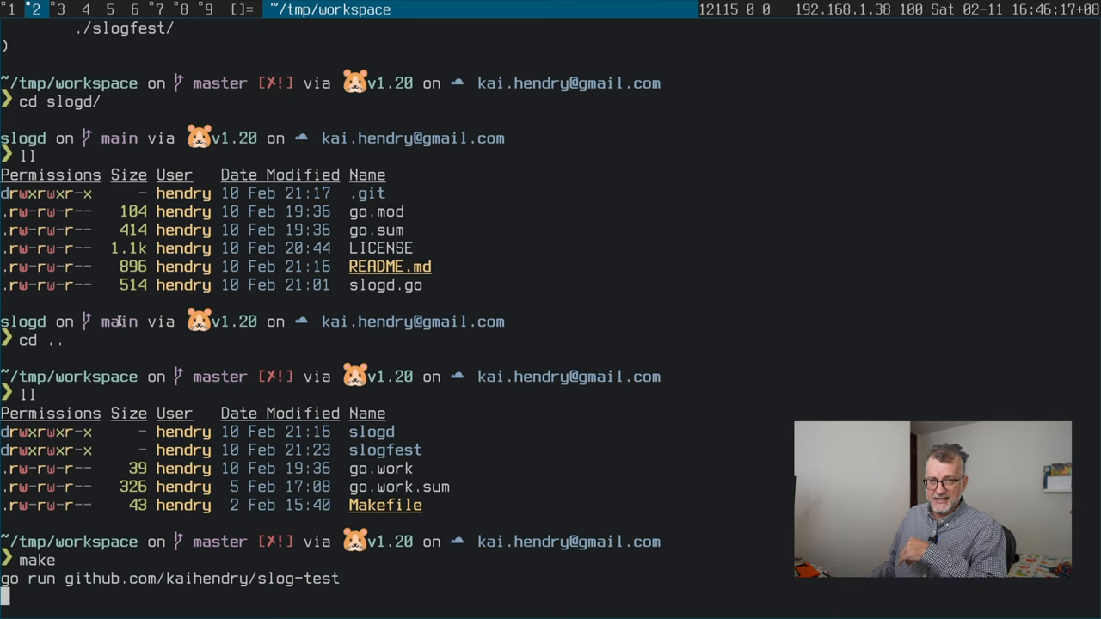